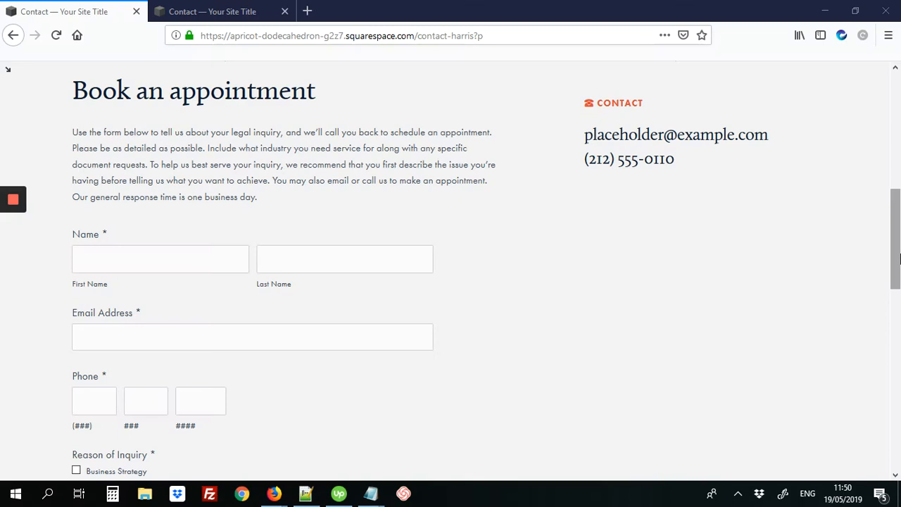
Step: Scroll the first site's contact page down to the styled red SUBMIT button
scroll("down", 3)
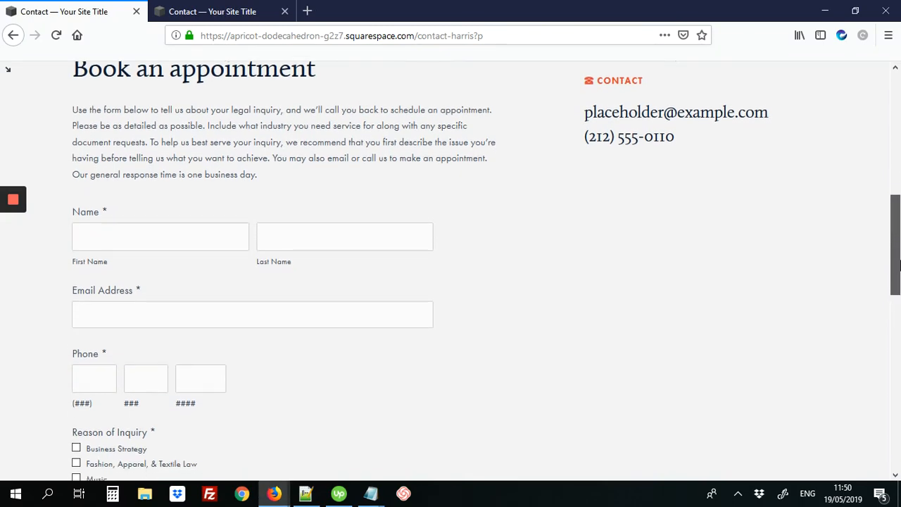
scroll("down", 3)
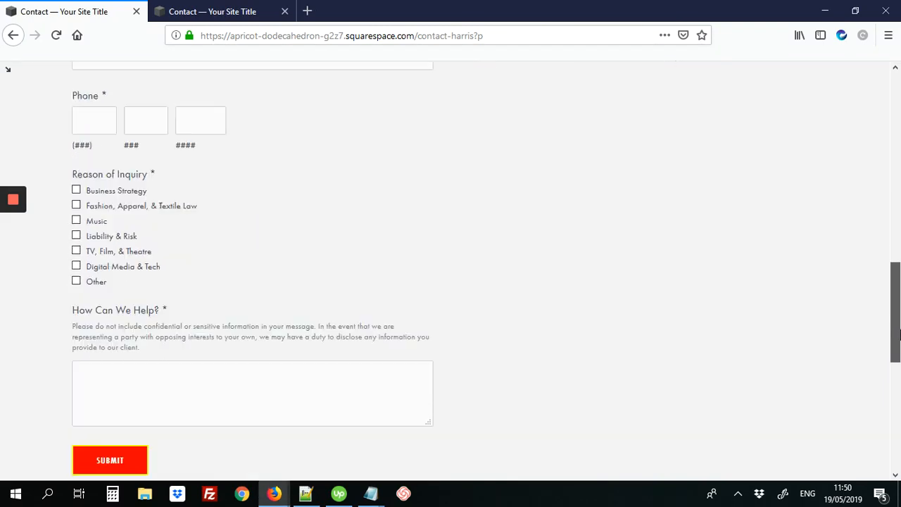
scroll("down", 3)
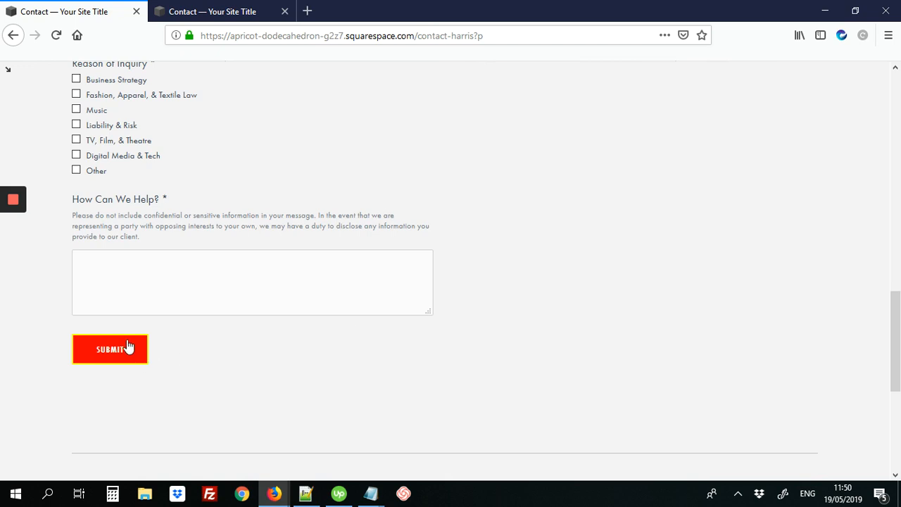
mouse_move(130, 358)
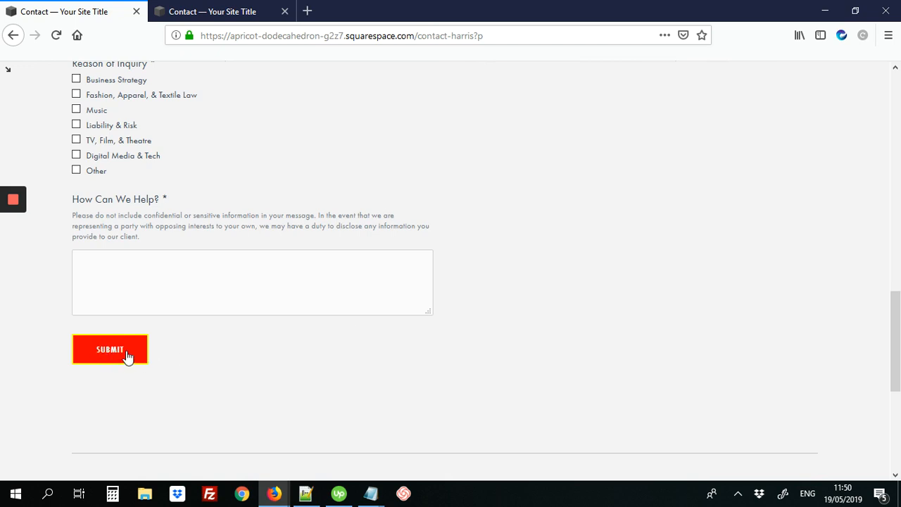
mouse_move(142, 359)
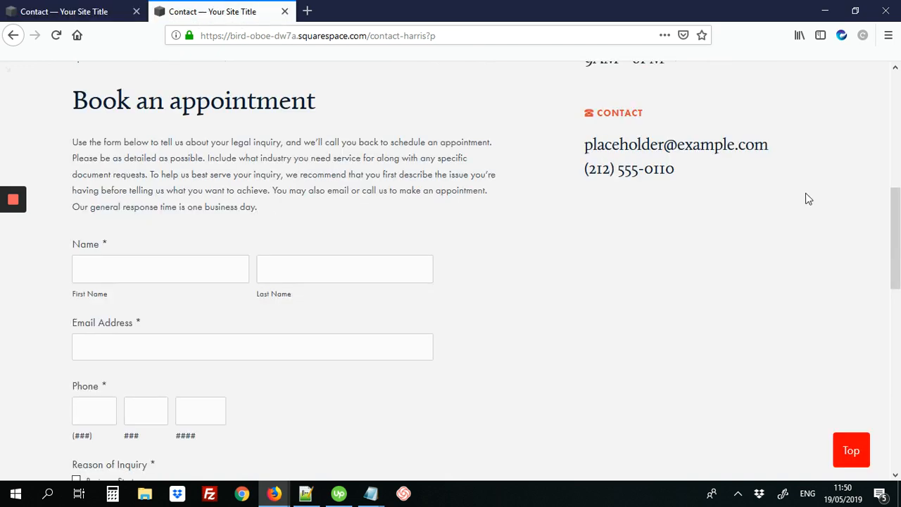
Step: Scroll the second site's contact page down to its plain outlined SUBMIT button
scroll("down", 3)
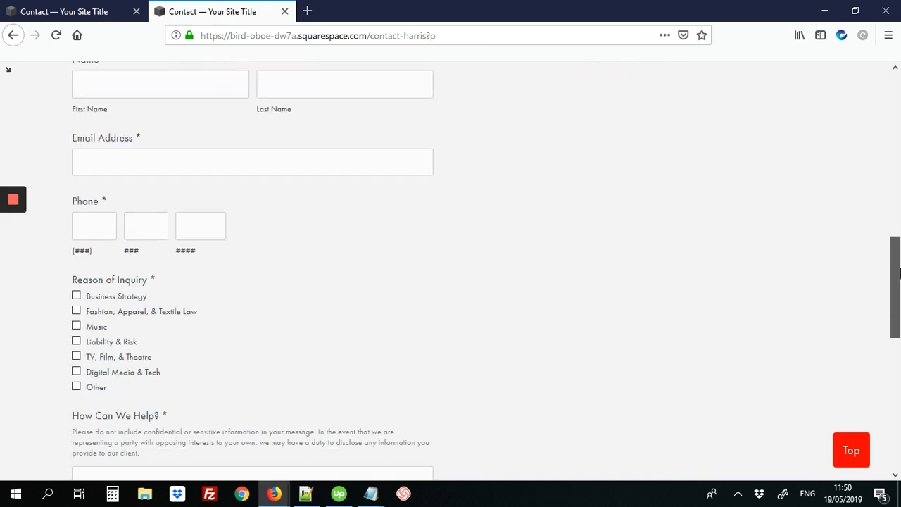
scroll("down", 3)
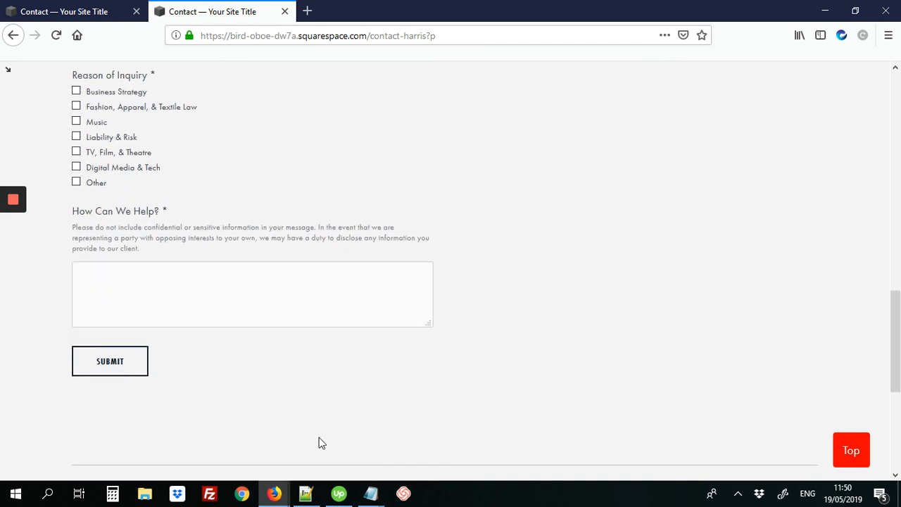
mouse_move(110, 374)
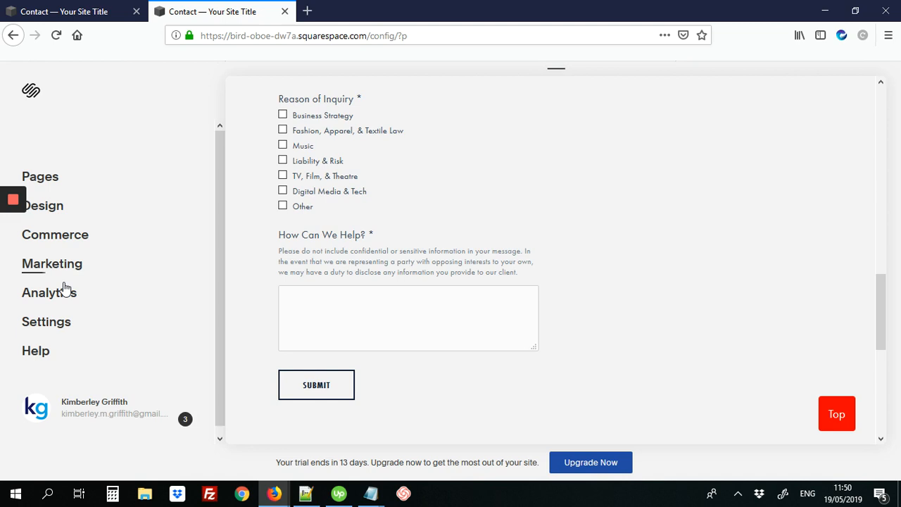
Step: Navigate Settings > Advanced > Code Injection to reach the header code area
left_click(45, 321)
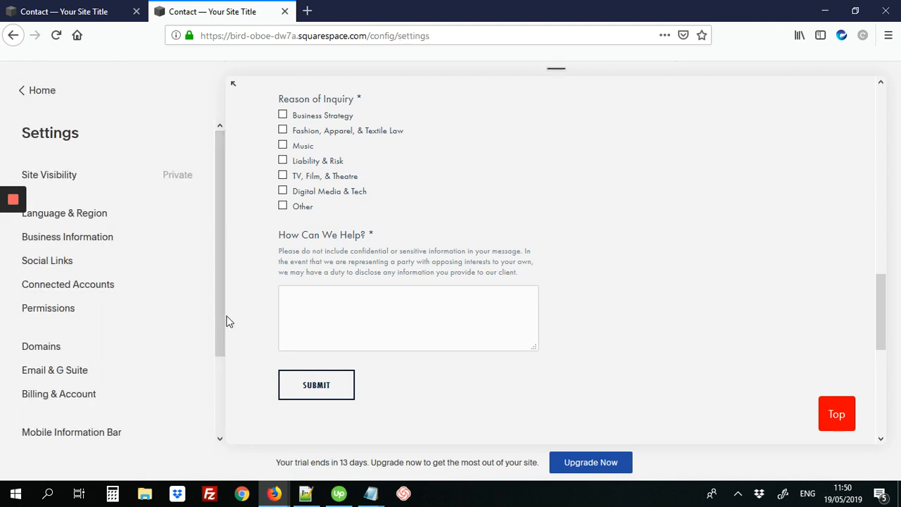
left_click(44, 403)
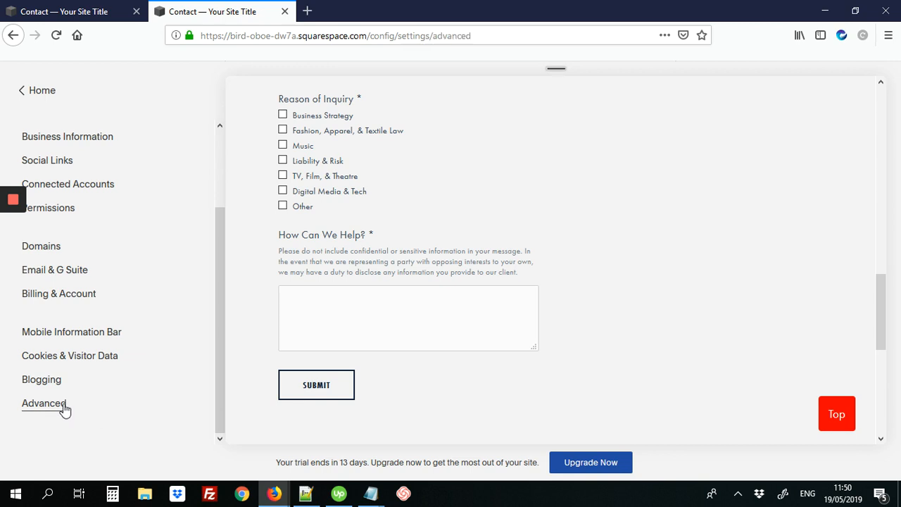
left_click(44, 403)
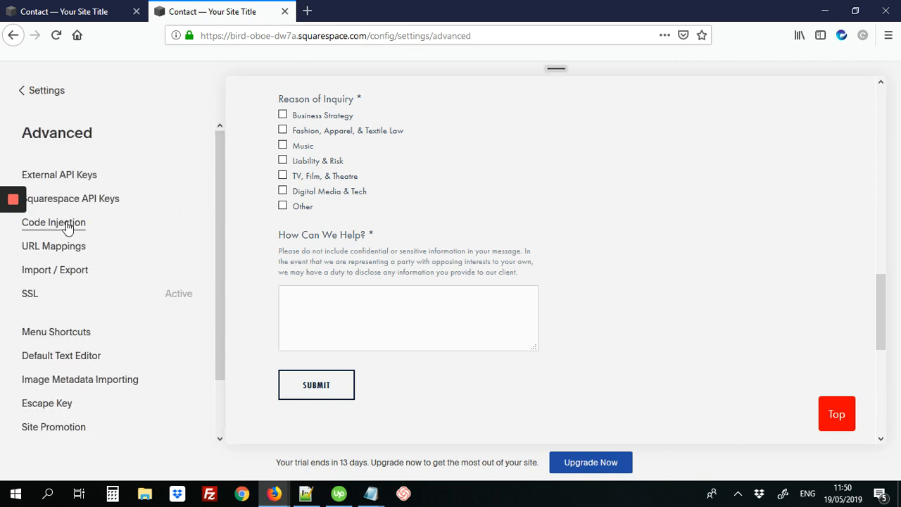
left_click(53, 223)
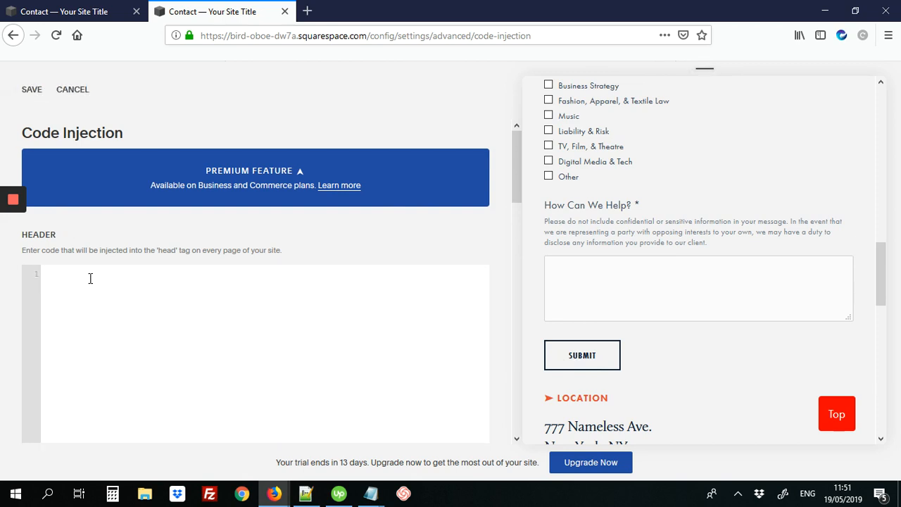
Step: Write a <style> block in the header with an empty rule for form input[type=submit]
type("<style>")
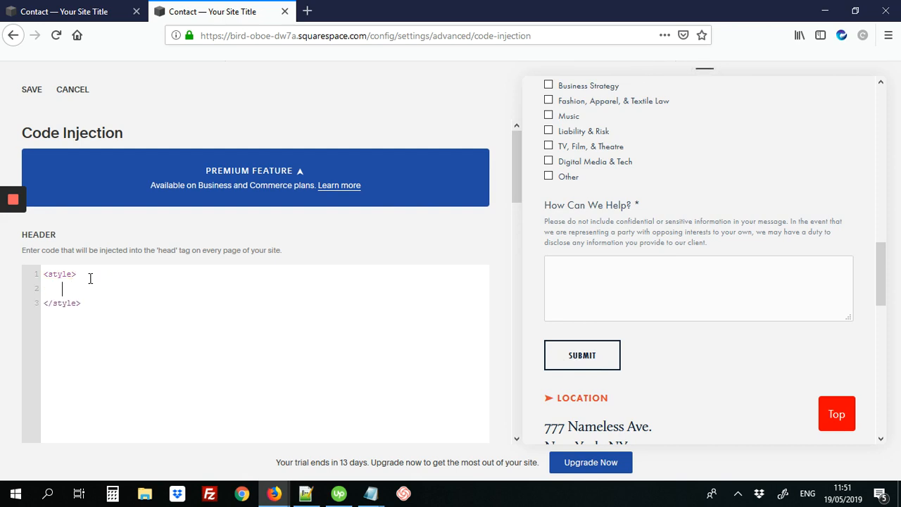
type("form")
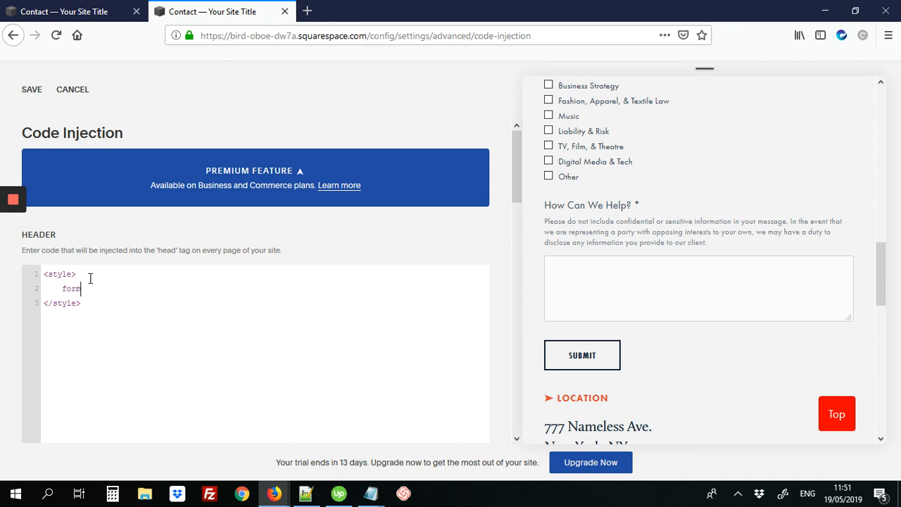
type("input[")
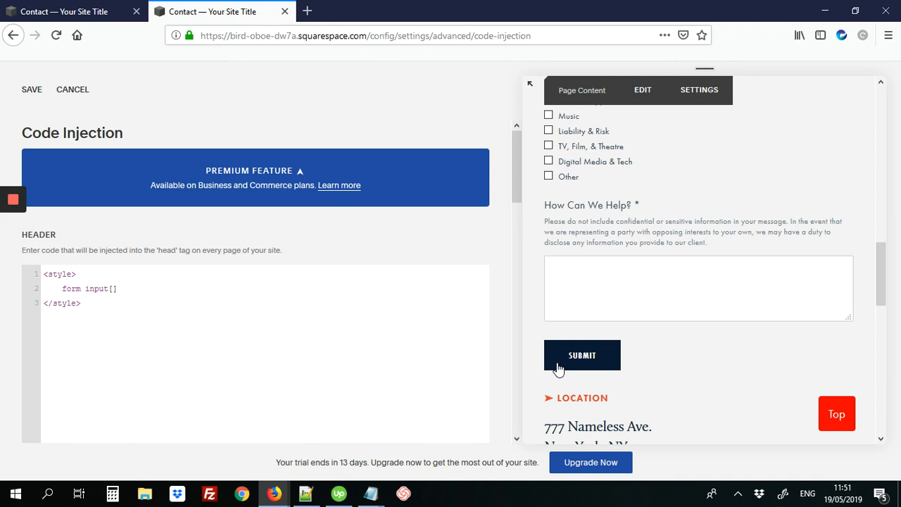
left_click(698, 287)
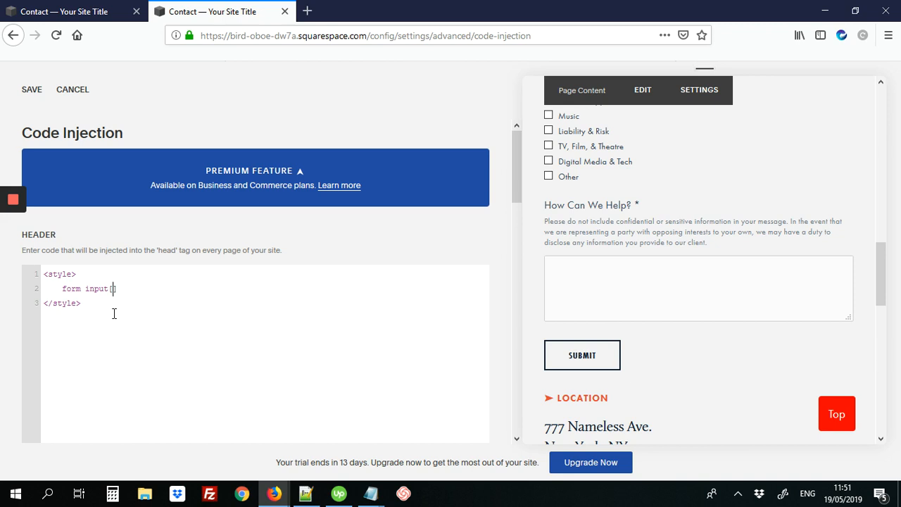
type("[t")
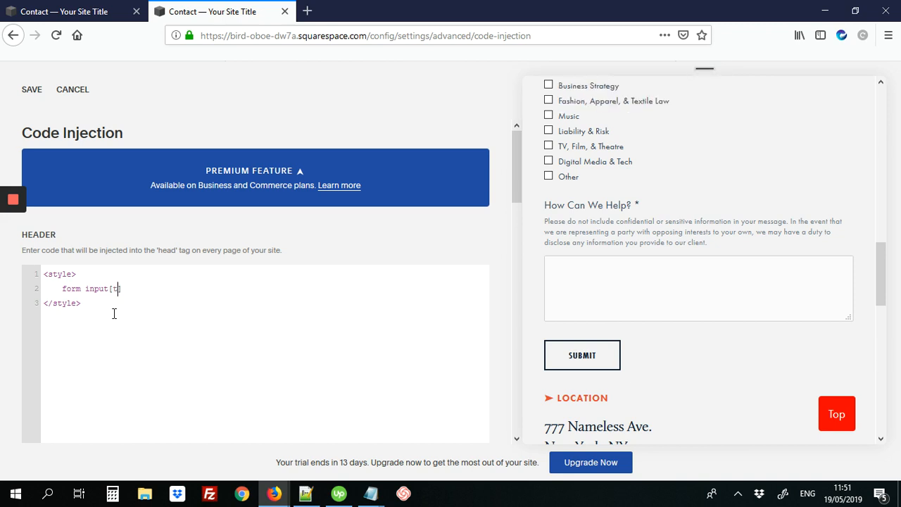
type("ype=s")
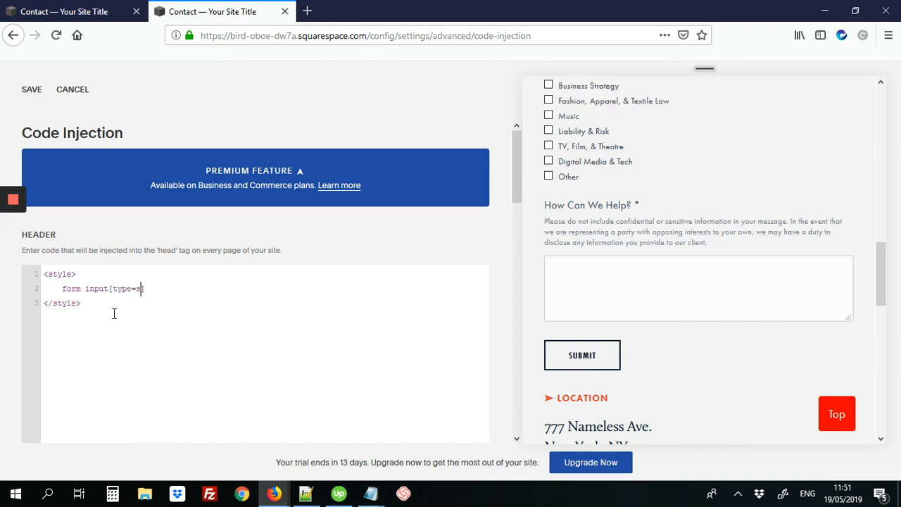
type("ubmit")
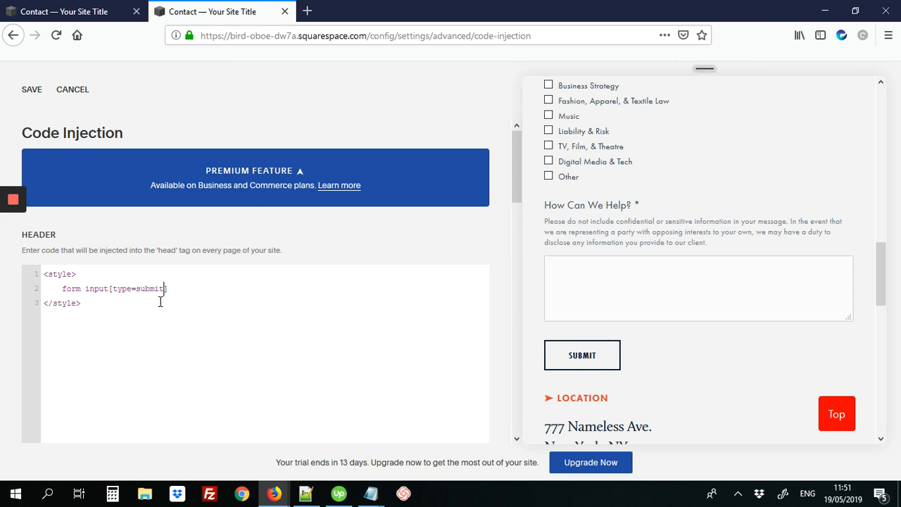
type("{")
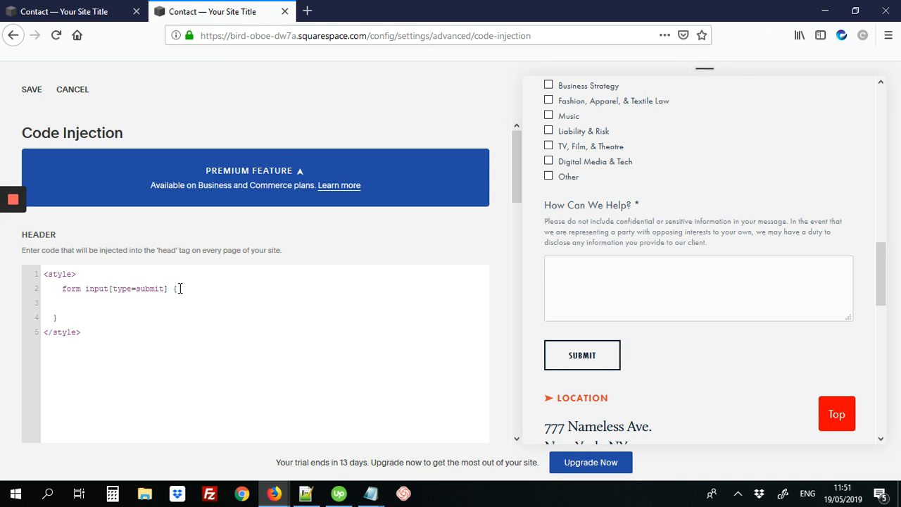
Step: Set background: red !important and color: yellow !important in the submit rule
type("background:")
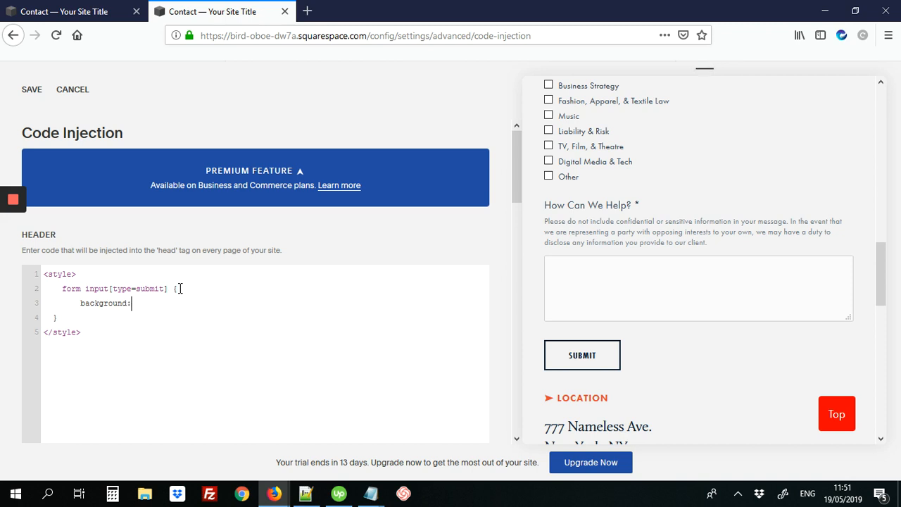
type("re")
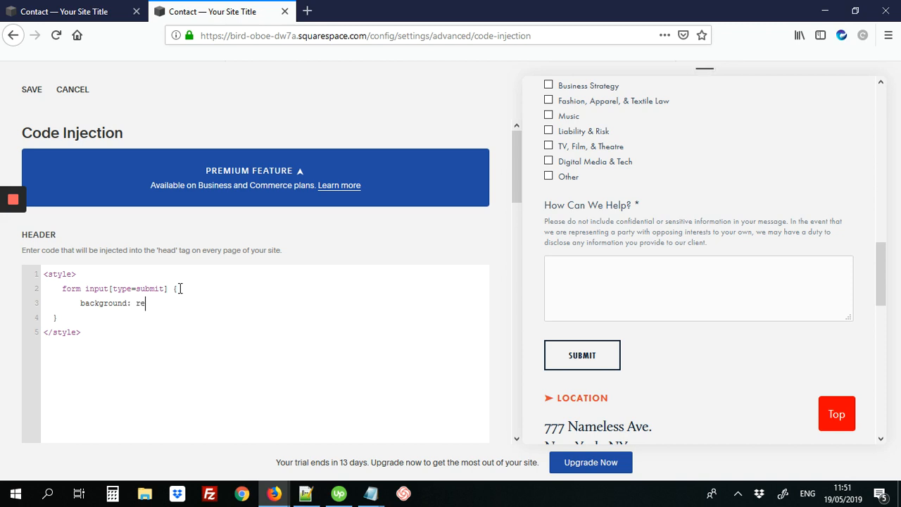
type("d !important;")
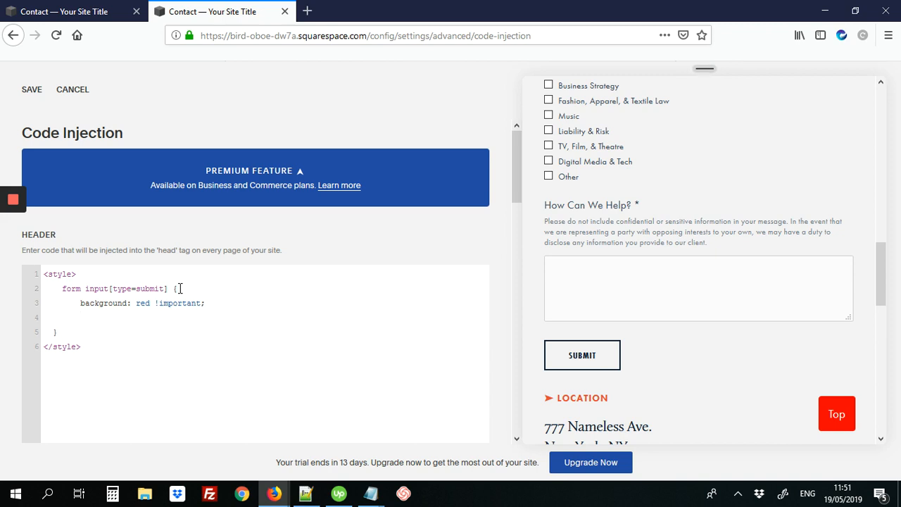
type("color:")
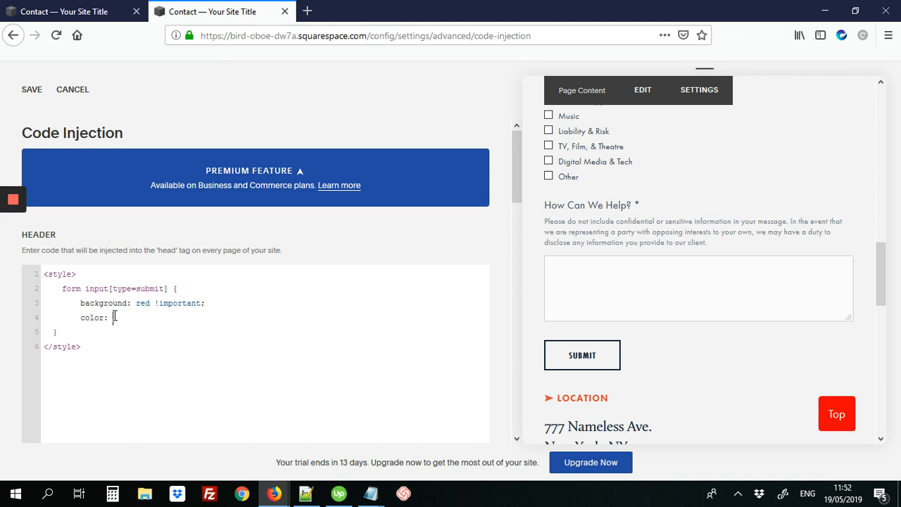
type("te")
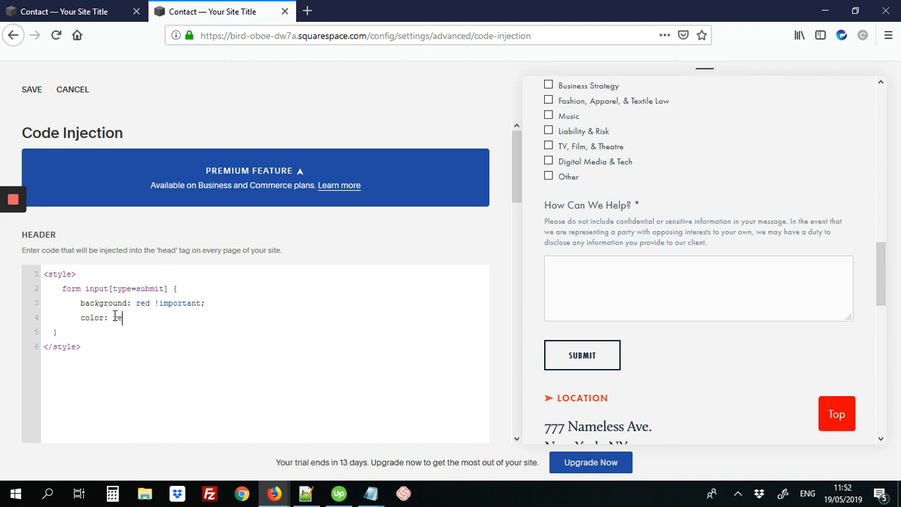
type("elloe")
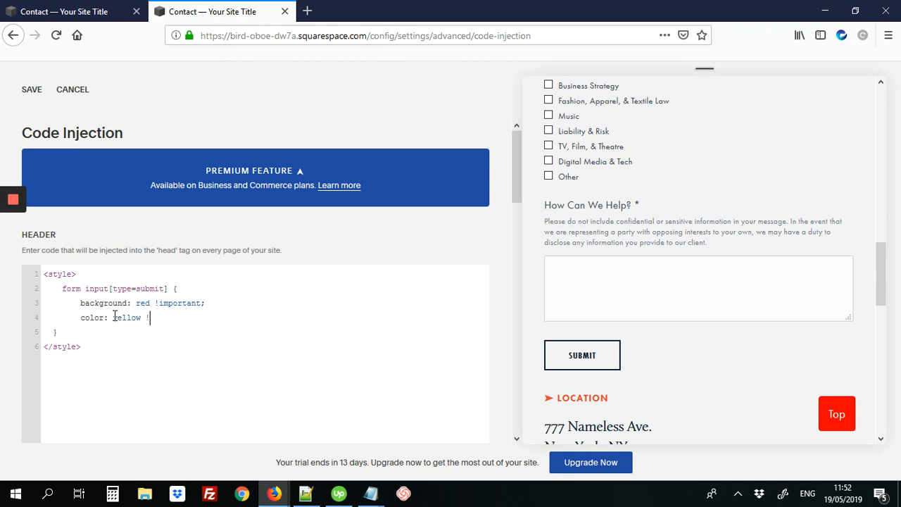
type("importa")
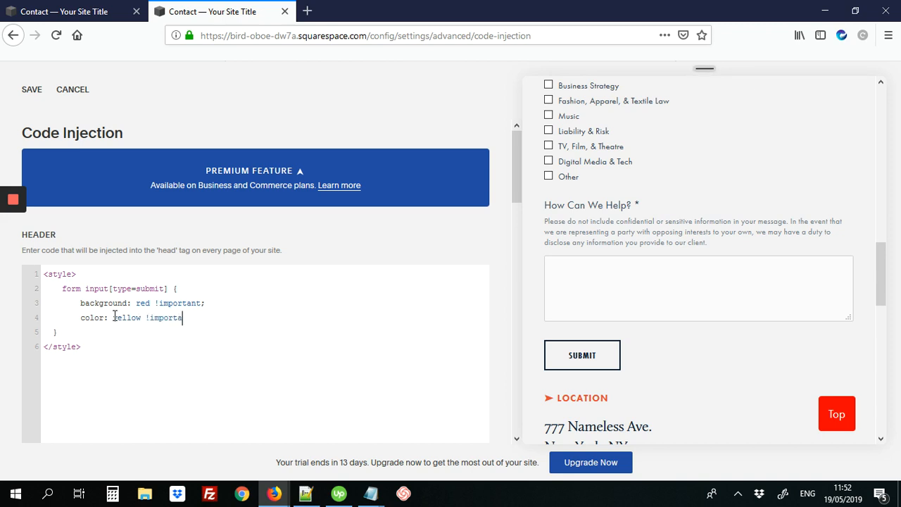
Step: Add border-color: green !important on a new line of the submit rule
key("Enter")
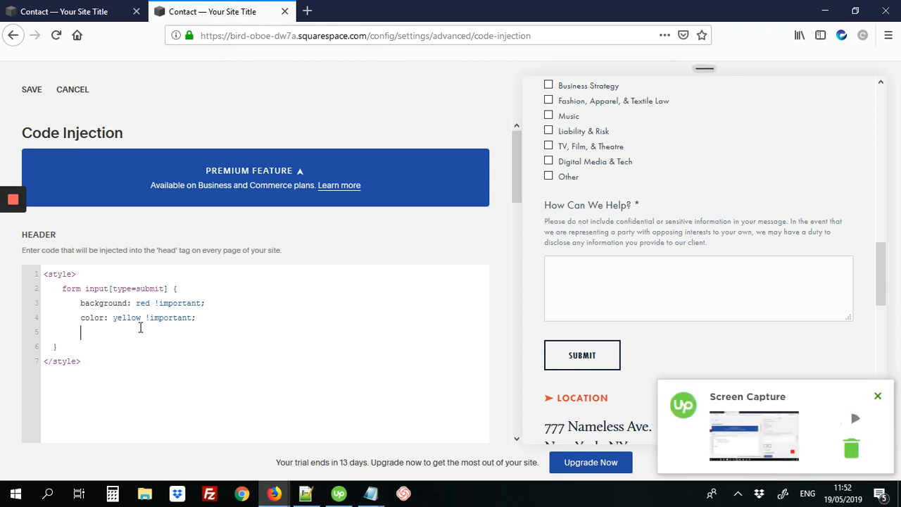
left_click(858, 417)
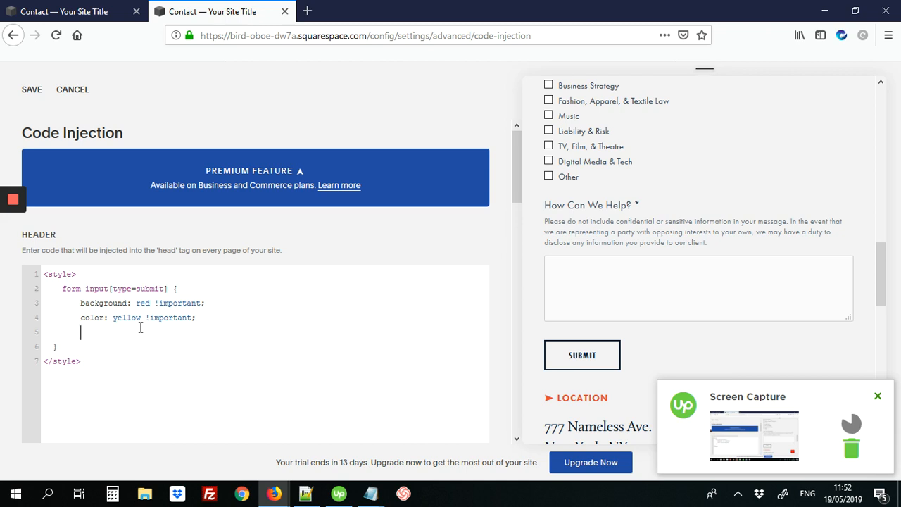
type("border-color:")
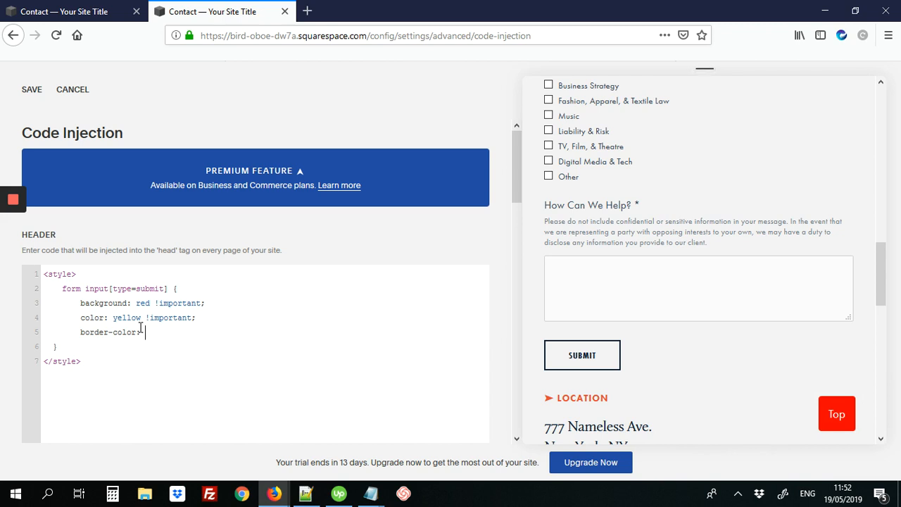
type("green !important;")
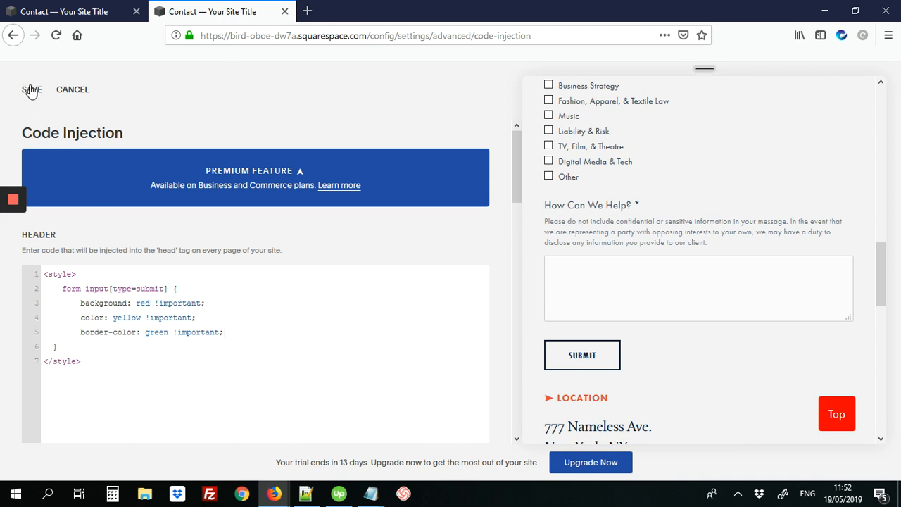
Step: Save the header code so the submit button shows red fill, yellow text, green border
left_click(31, 90)
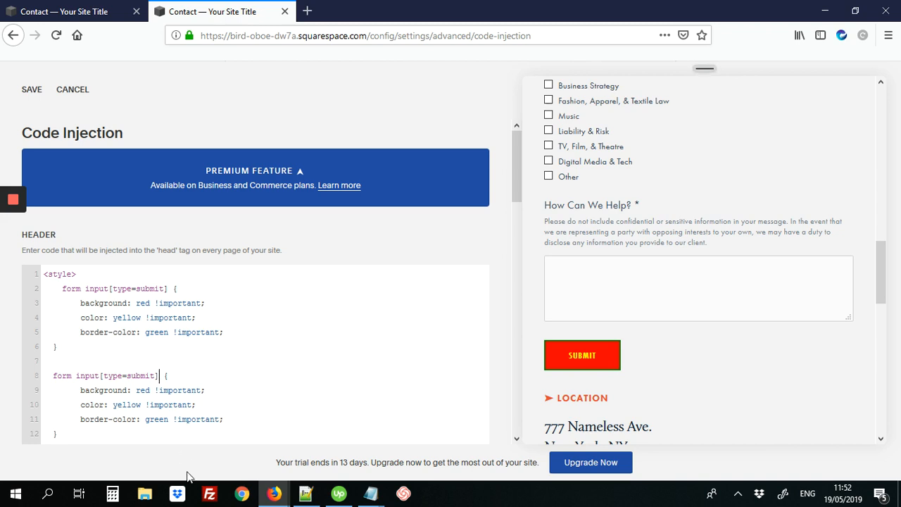
Step: Turn the duplicated rule into a :hover rule with green background, pink text, yellow border
type(":hover")
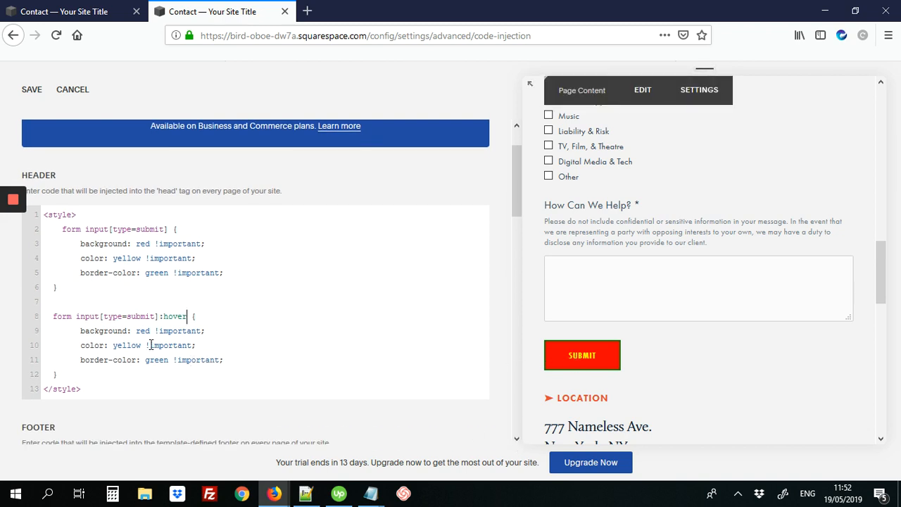
double_click(142, 331)
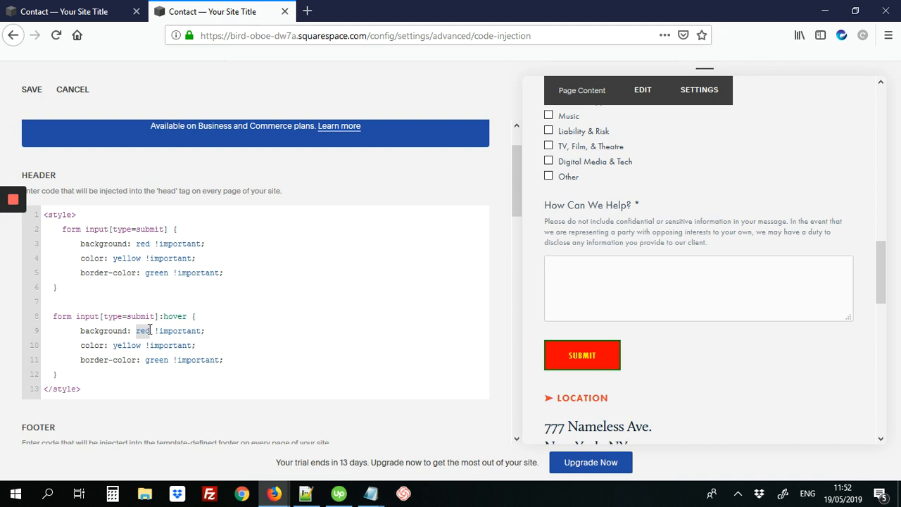
type("green")
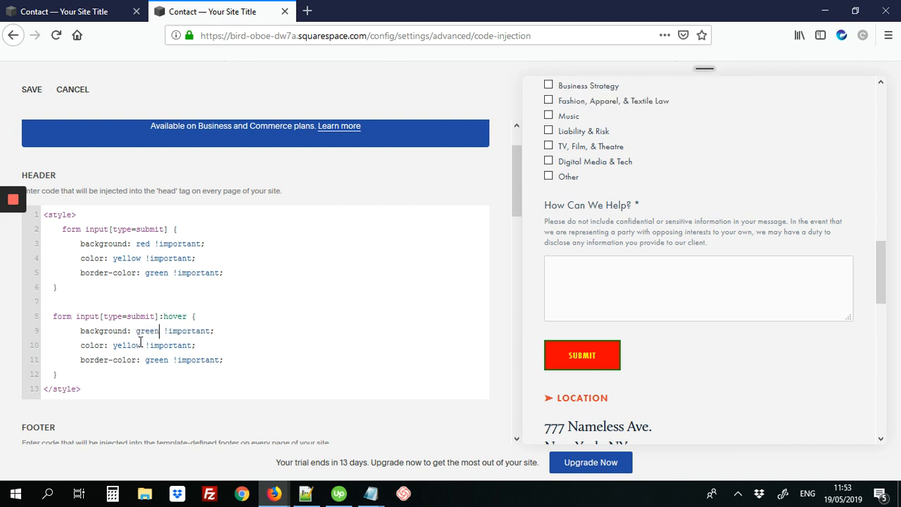
double_click(127, 345)
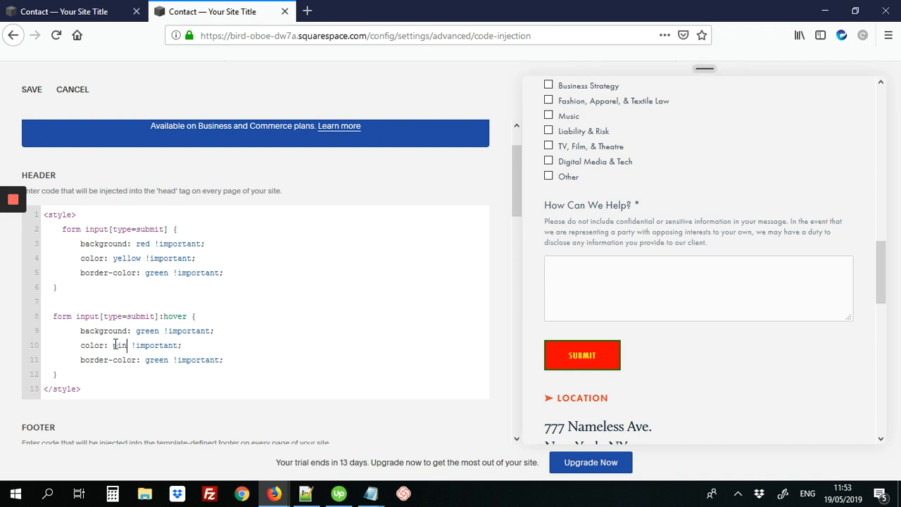
type("pink")
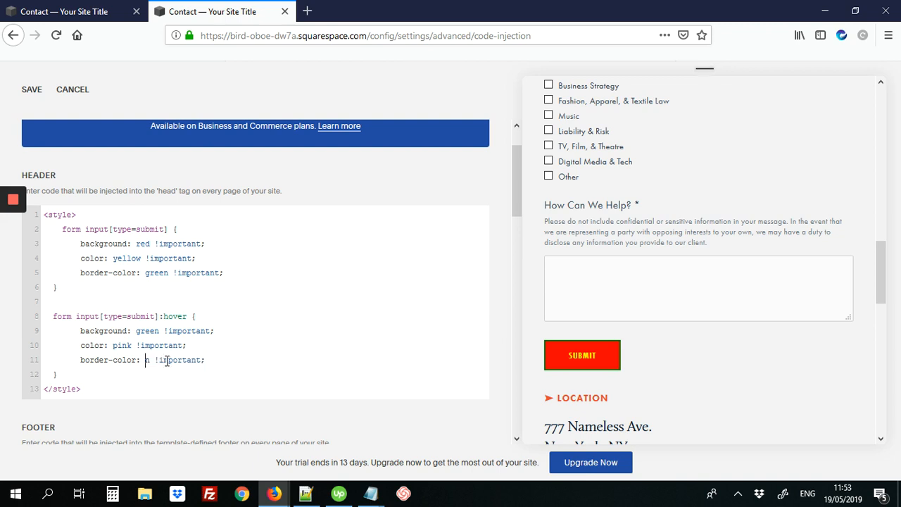
type("yellow")
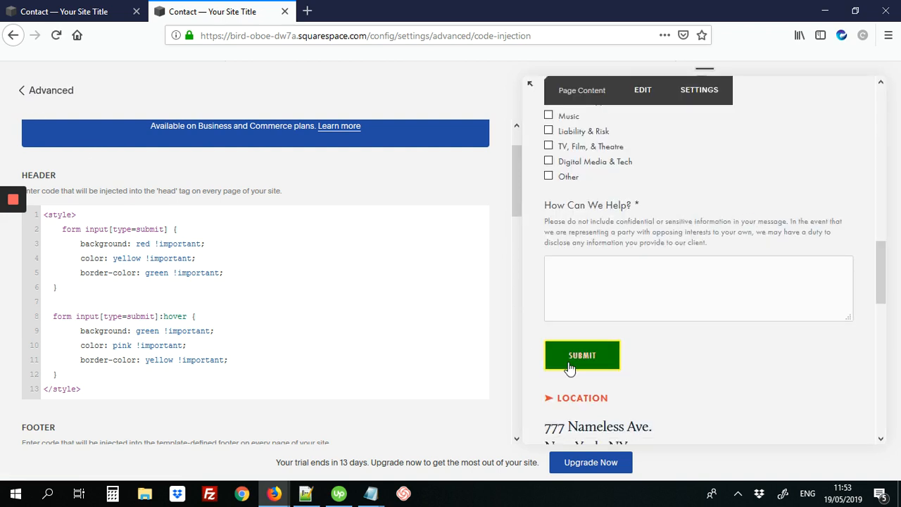
mouse_move(576, 365)
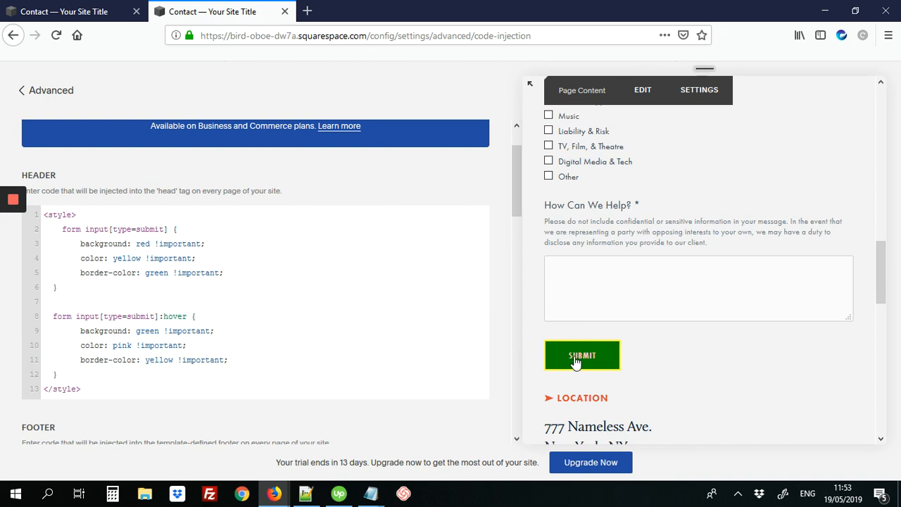